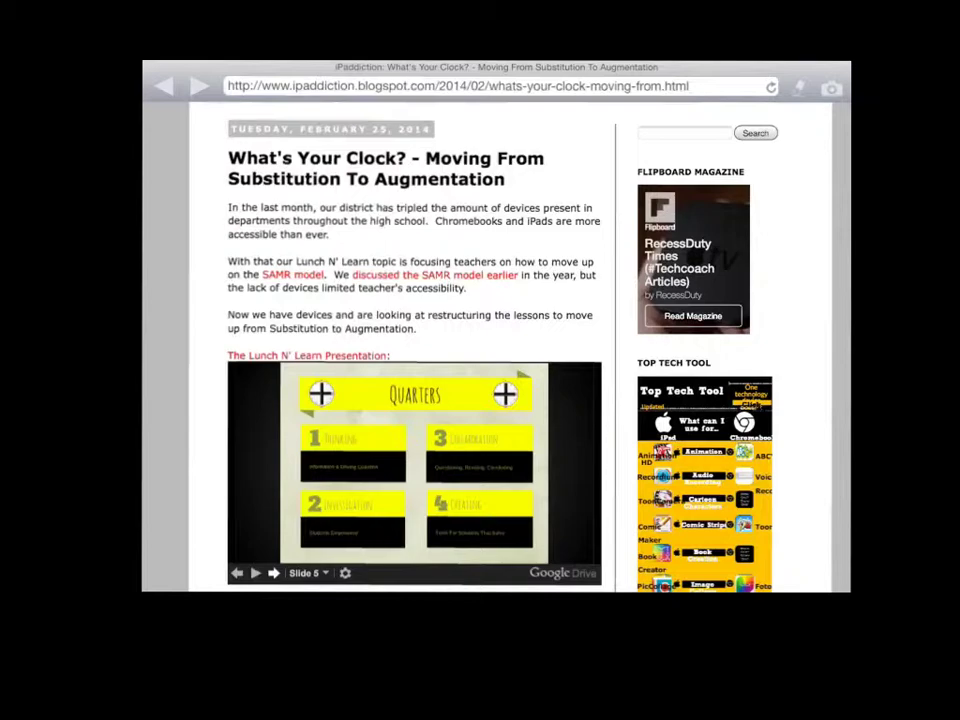
{"action": "scroll", "scroll_direction": "down", "scroll_amount": 3}
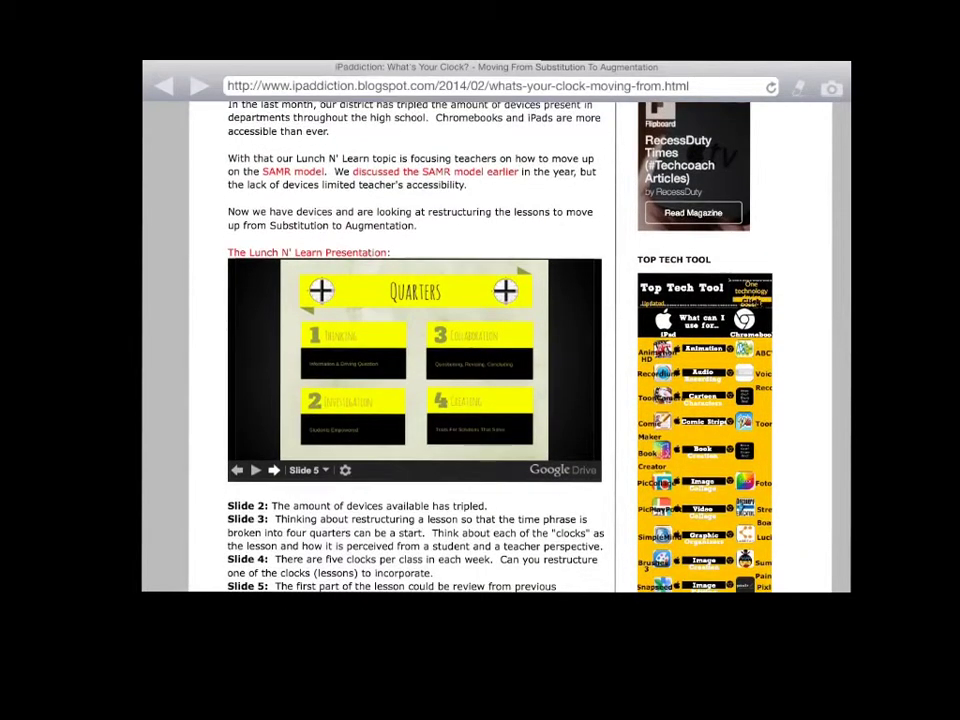
{"action": "scroll", "scroll_direction": "down", "scroll_amount": 3}
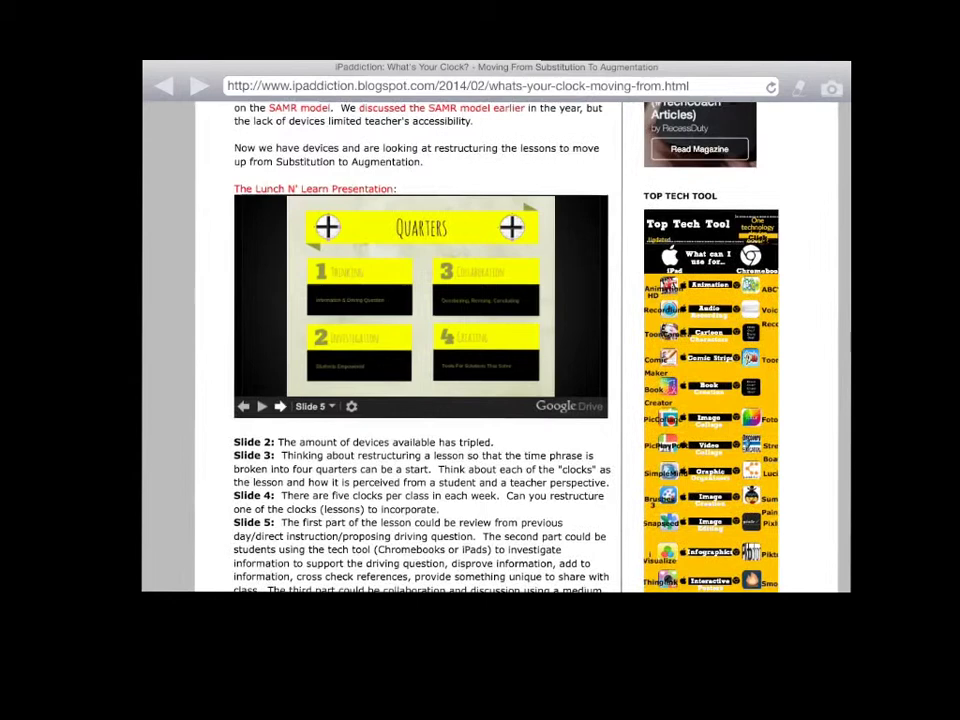